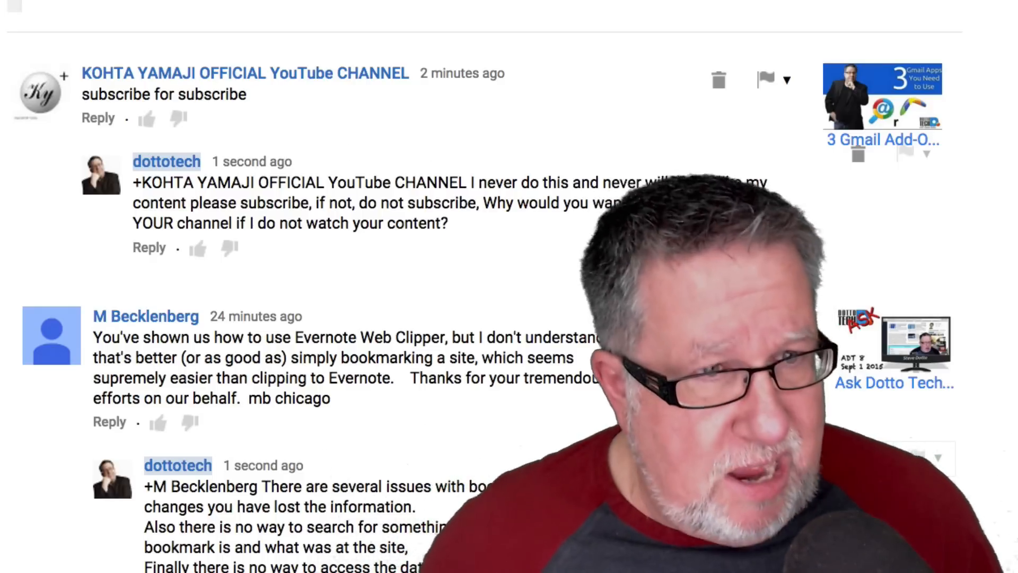
- Scroll down through the YouTube comments note to the next viewer question
{"action": "scroll", "scroll_direction": "down", "scroll_amount": 3}
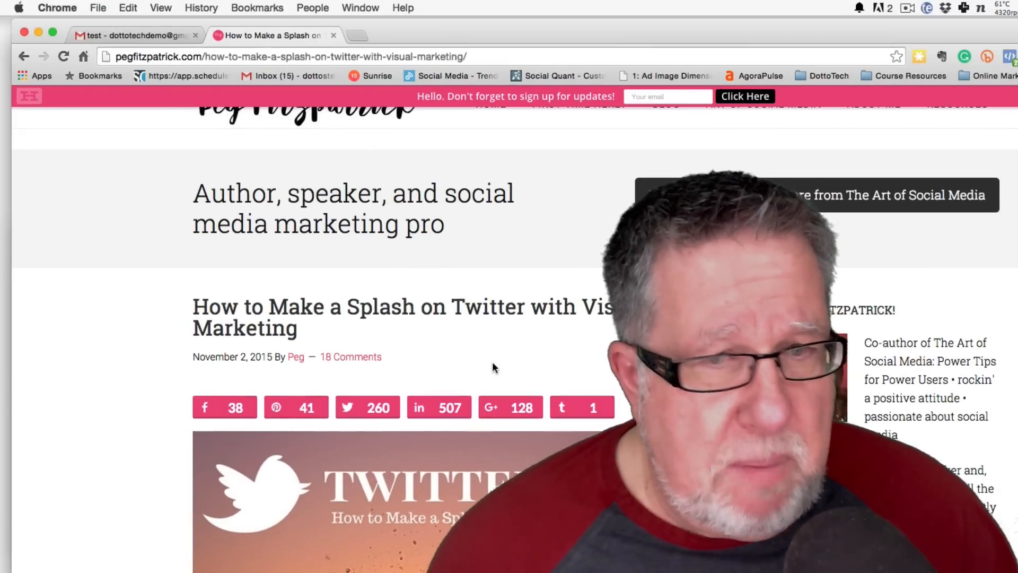
{"action": "scroll", "scroll_direction": "down", "scroll_amount": 3}
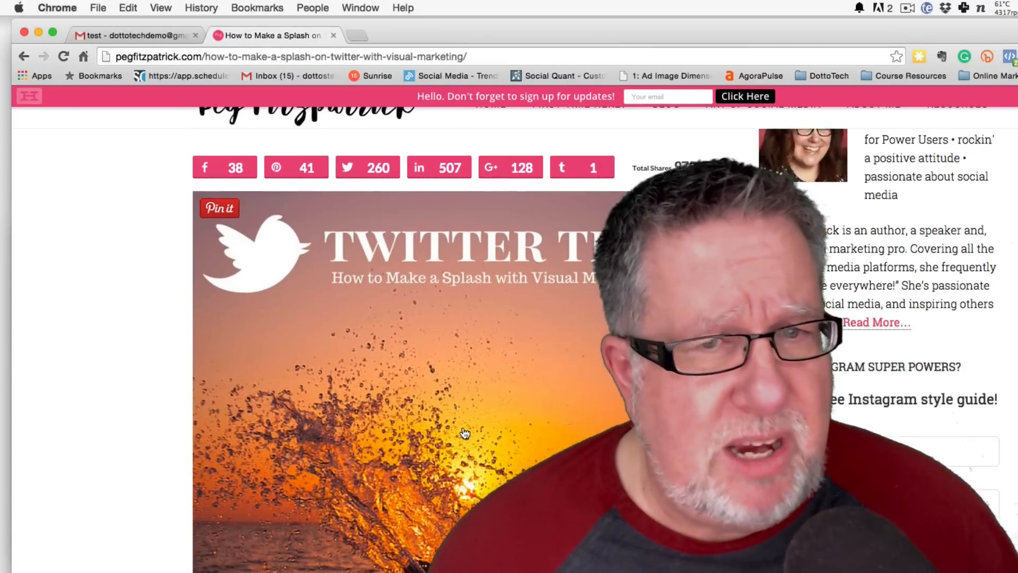
{"action": "scroll", "scroll_direction": "down", "scroll_amount": 3}
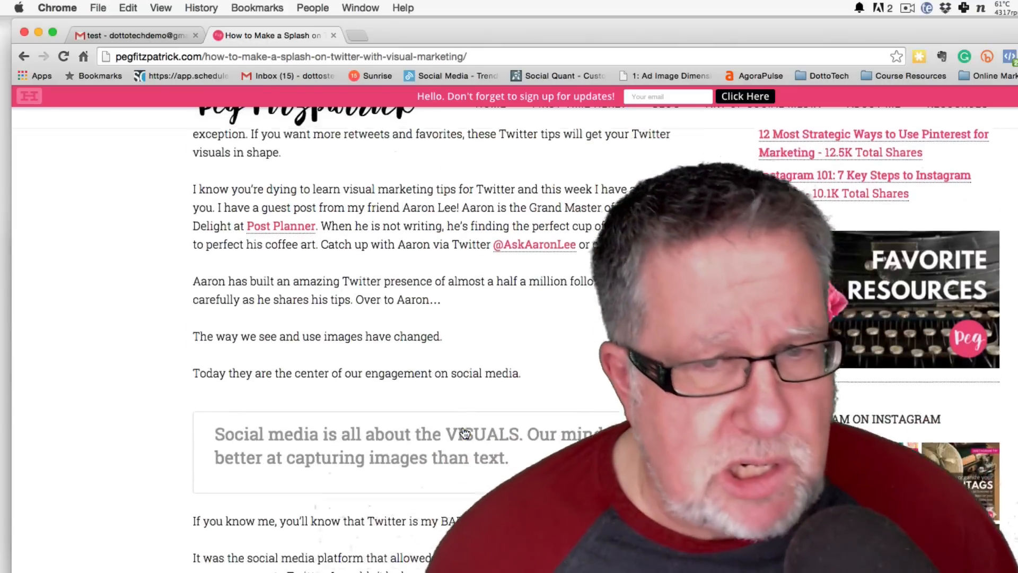
{"action": "scroll", "scroll_direction": "down", "scroll_amount": 3}
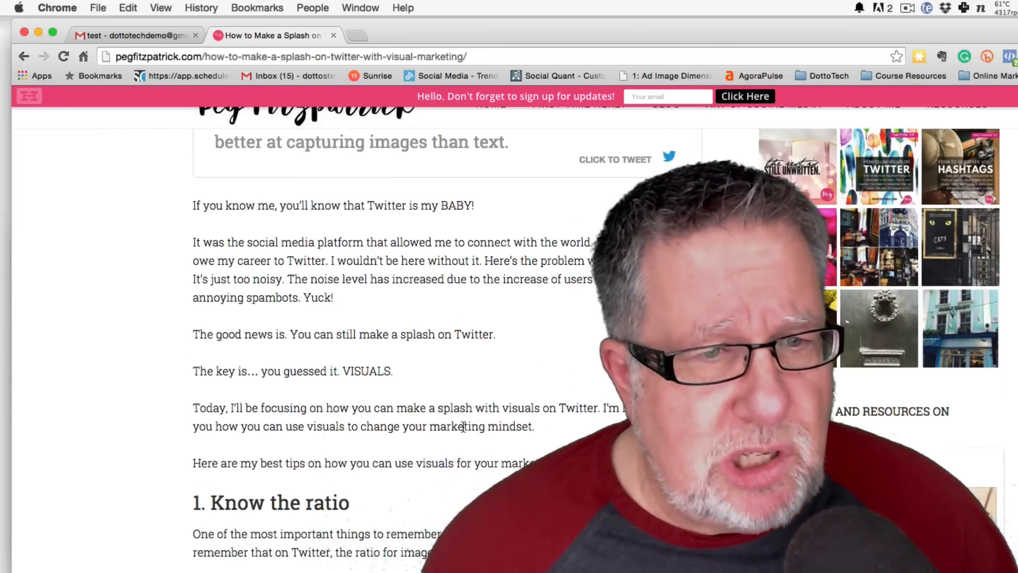
{"action": "scroll", "scroll_direction": "down", "scroll_amount": 3}
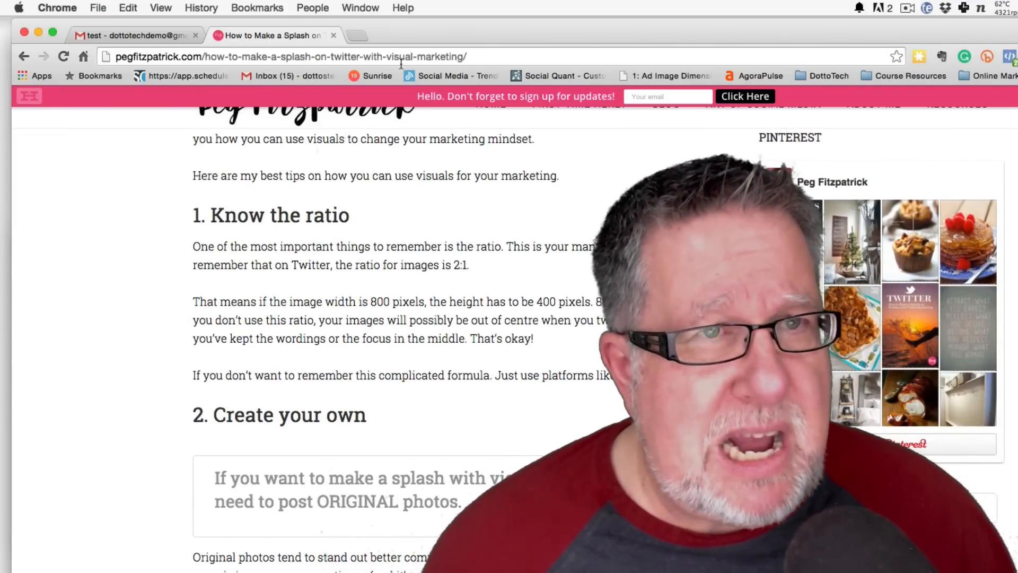
{"action": "left_click", "coordinate": [258, 7]}
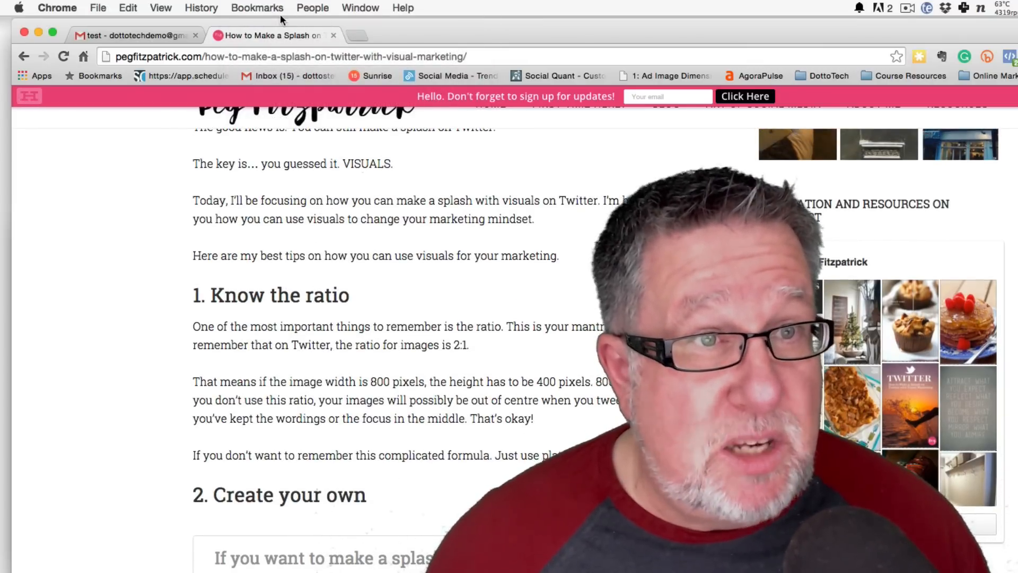
- Clip the Twitter splash article as an Article to the Dotto Tech 3.0 notebook, then scroll the comments note
{"action": "left_click", "coordinate": [258, 8]}
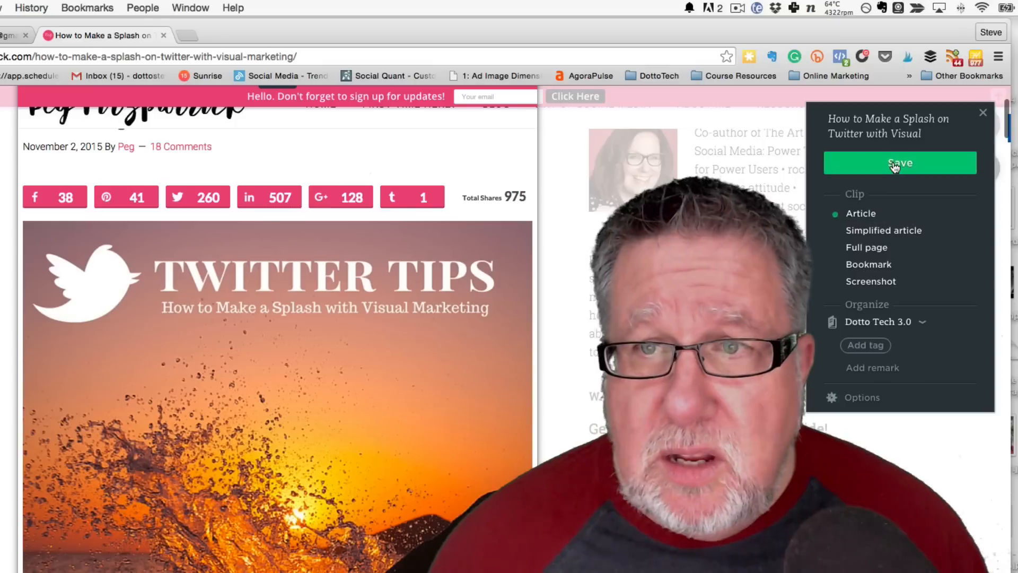
{"action": "left_click", "coordinate": [899, 163]}
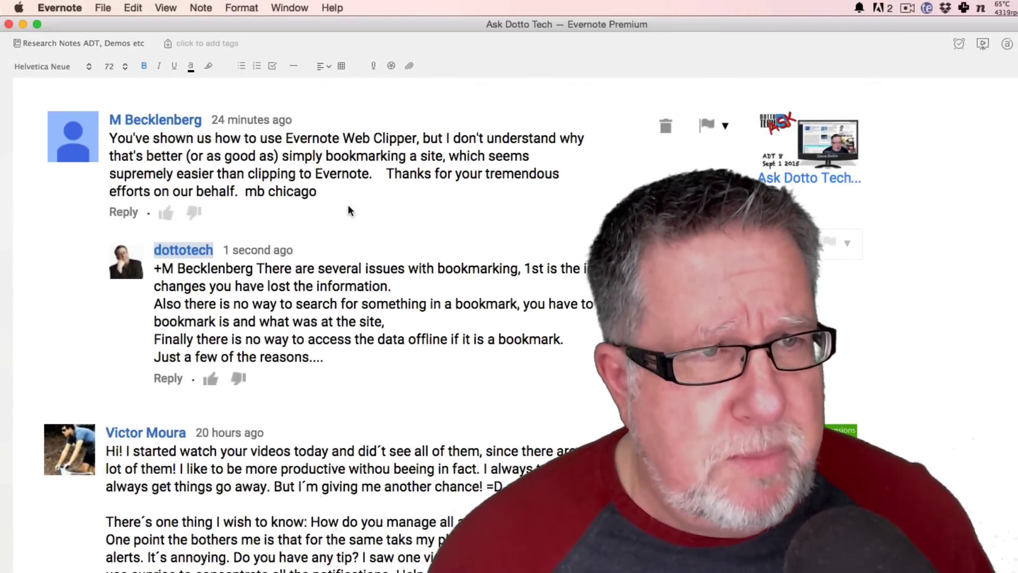
{"action": "scroll", "scroll_direction": "down", "scroll_amount": 3}
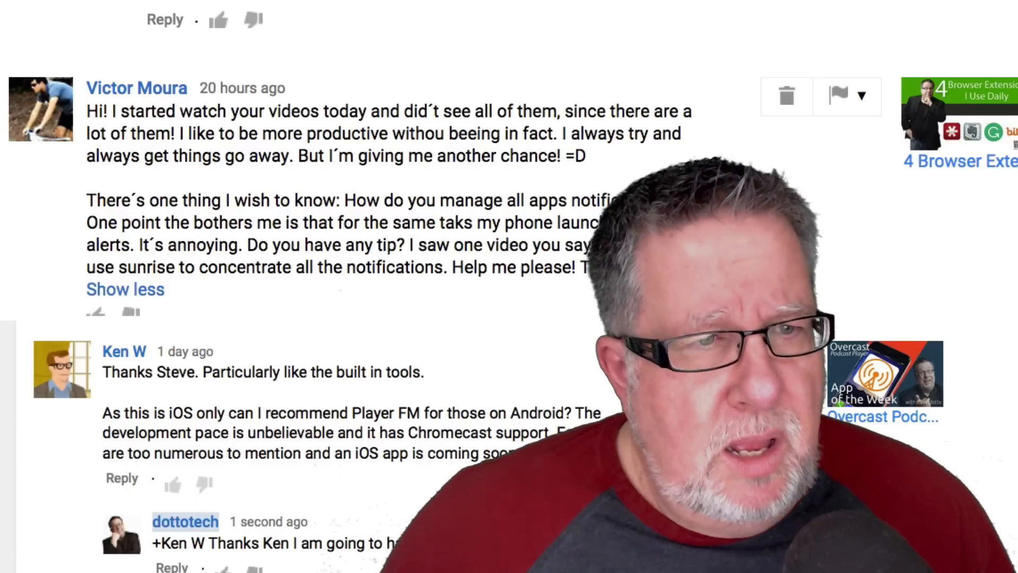